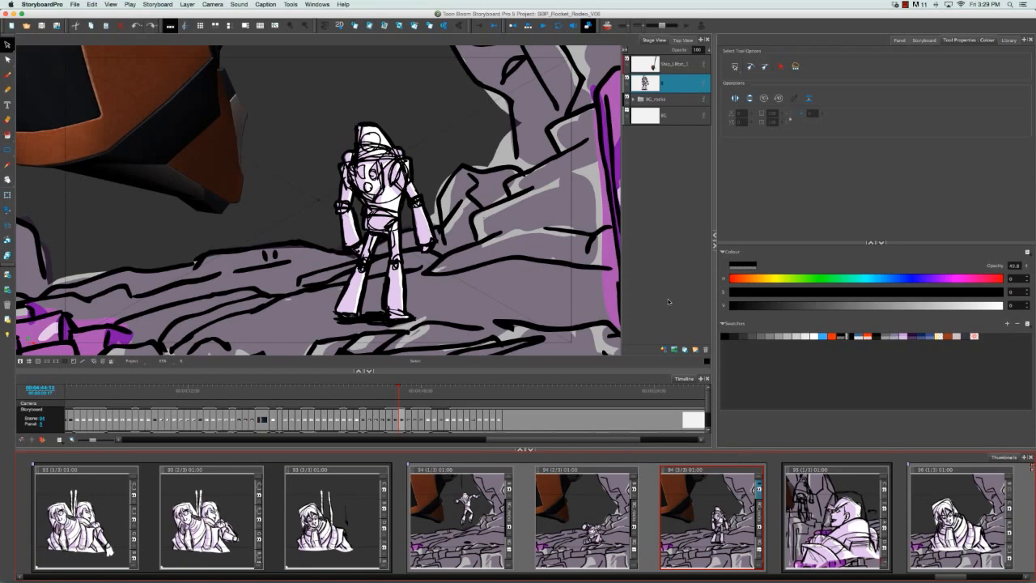
mouse_move(670, 289)
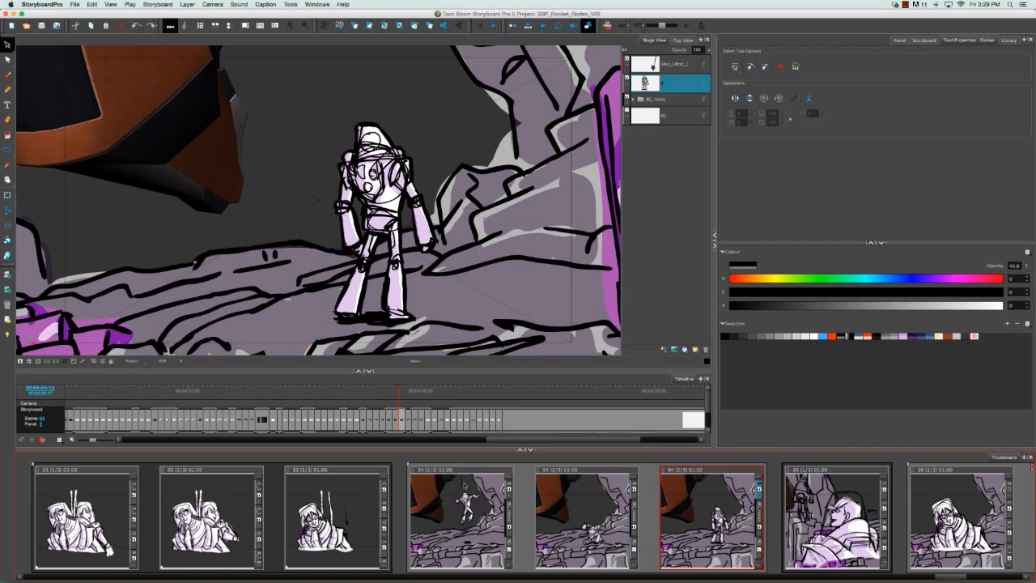
Select the rock-scene panels in the timeline to begin editing the spaceman
left_click(583, 517)
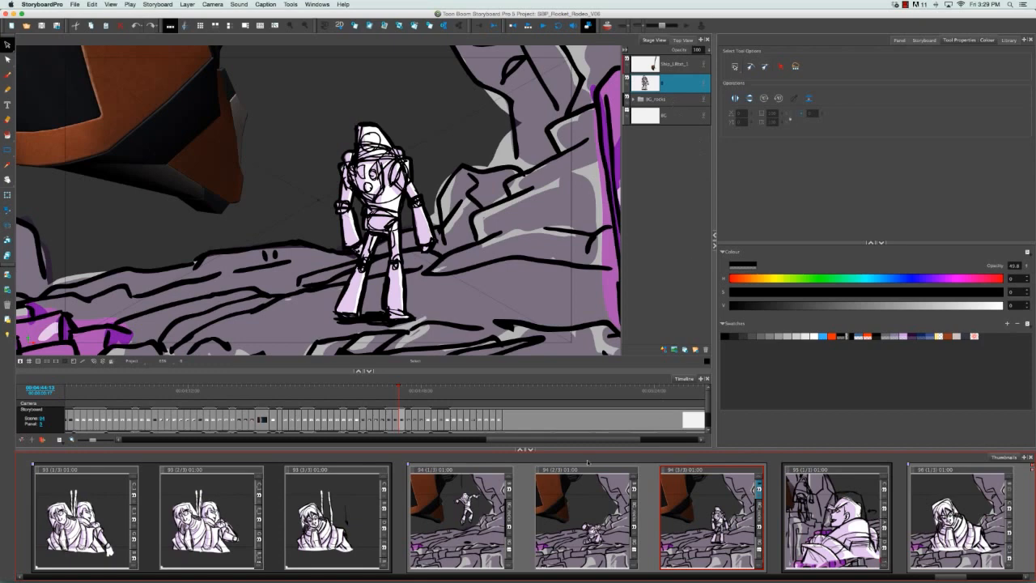
left_click(460, 516)
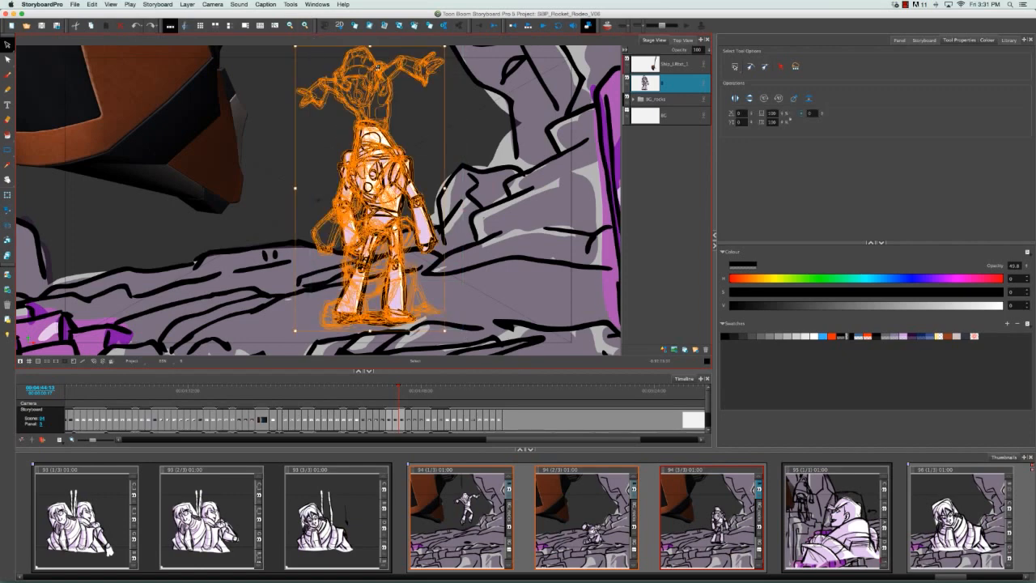
mouse_move(511, 250)
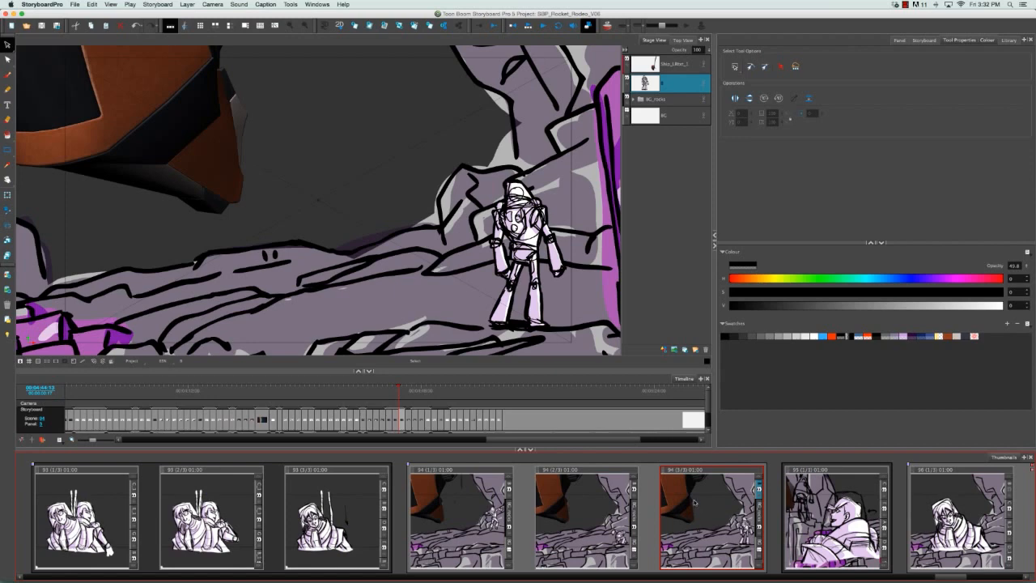
mouse_move(694, 502)
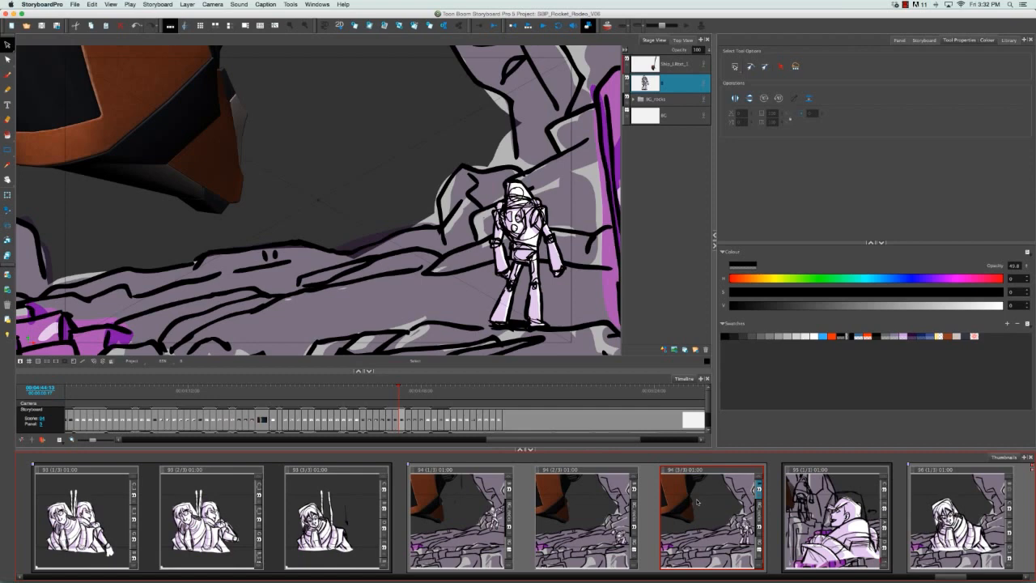
mouse_move(696, 499)
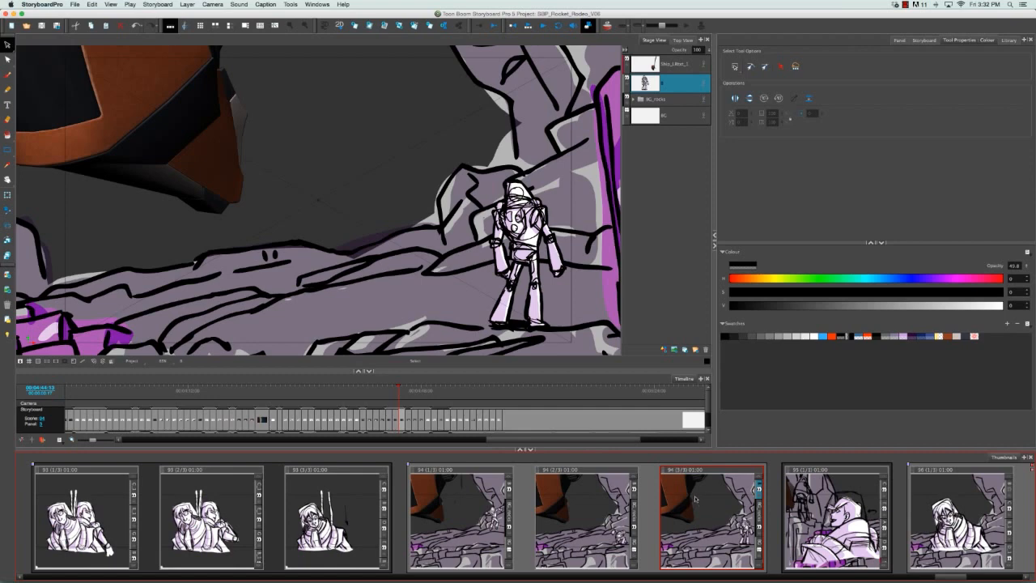
mouse_move(364, 89)
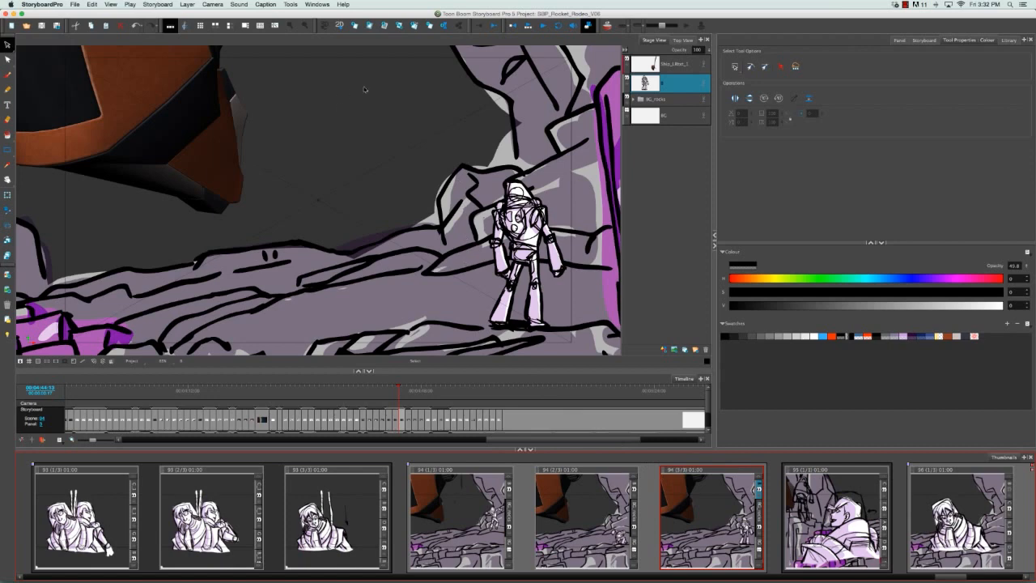
mouse_move(346, 128)
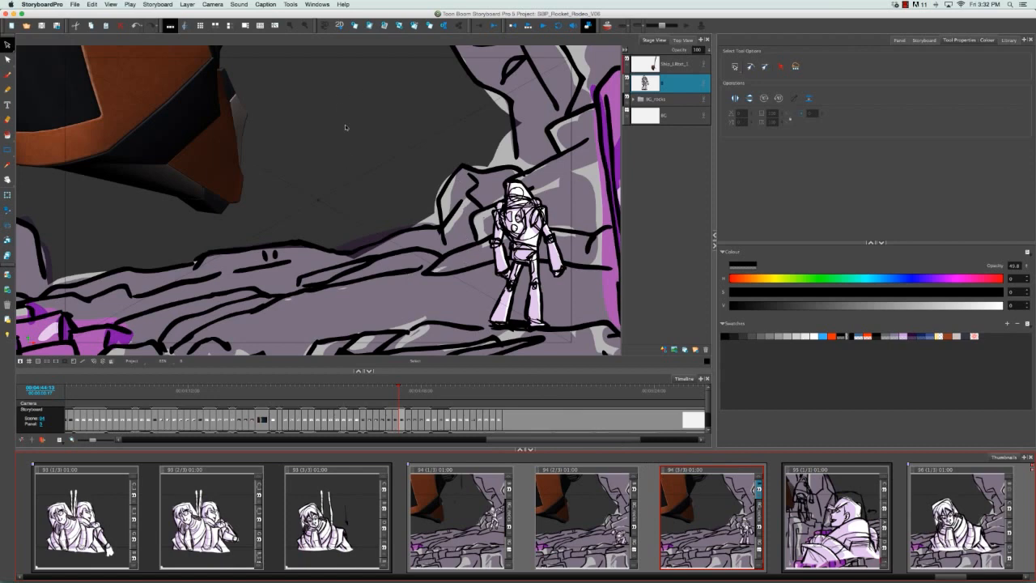
mouse_move(308, 101)
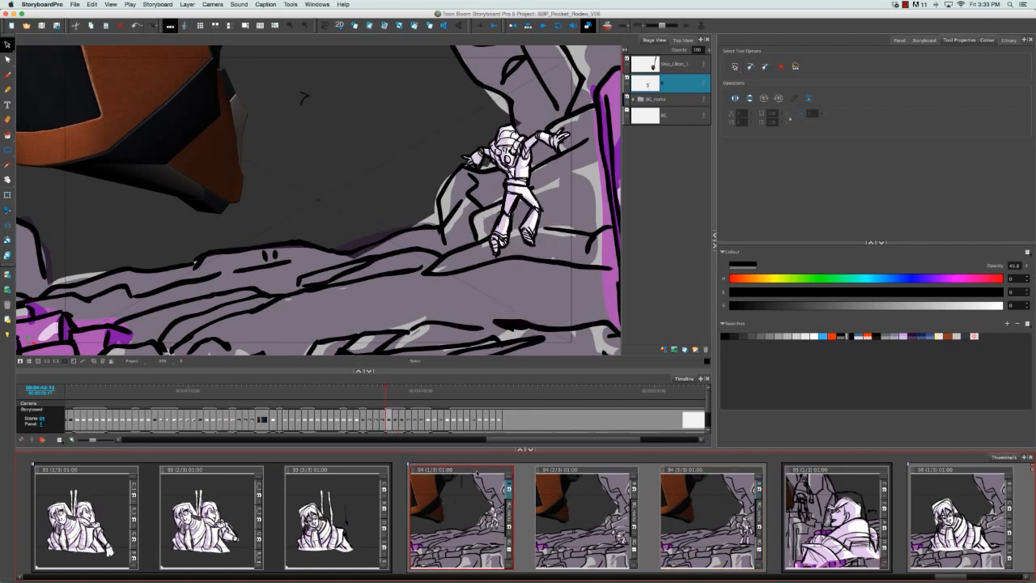
mouse_move(720, 473)
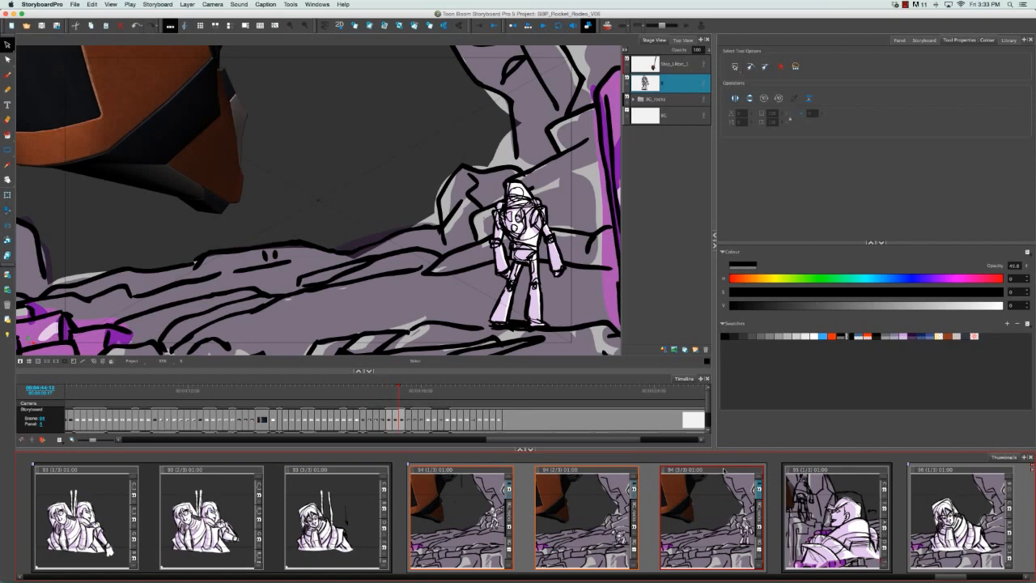
mouse_move(635, 492)
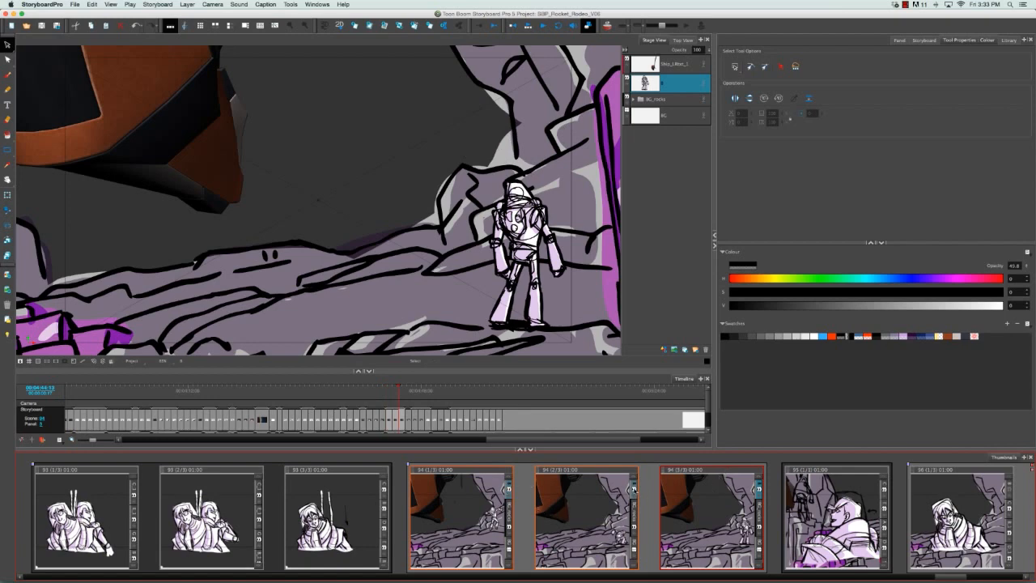